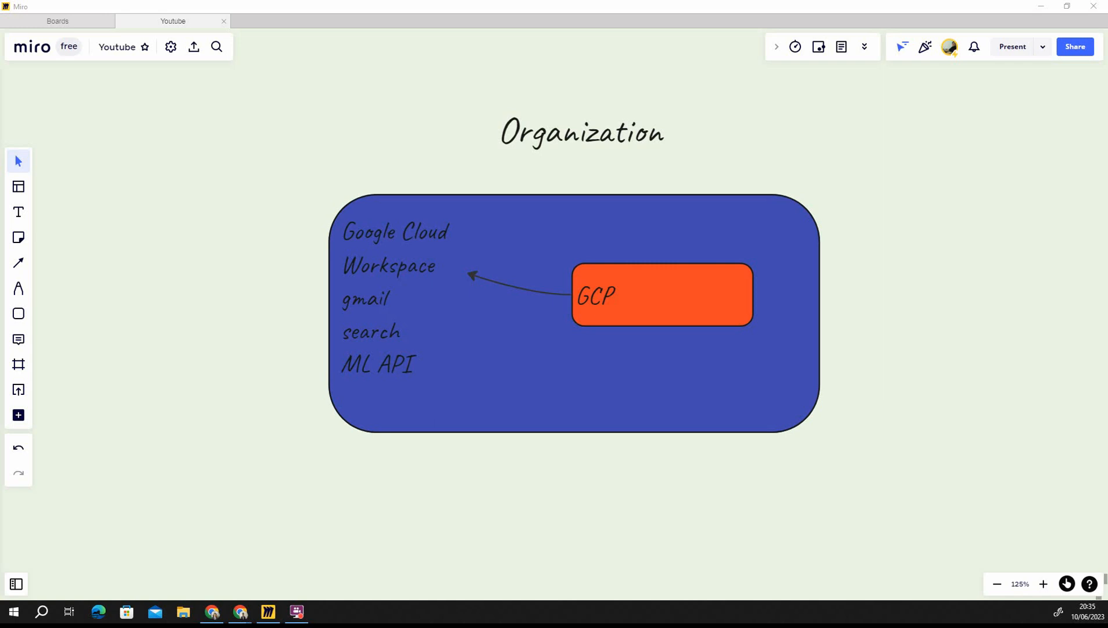
Step: Reposition the GCP box on the board, then open Directory > Users in Admin console
left_click(617, 309)
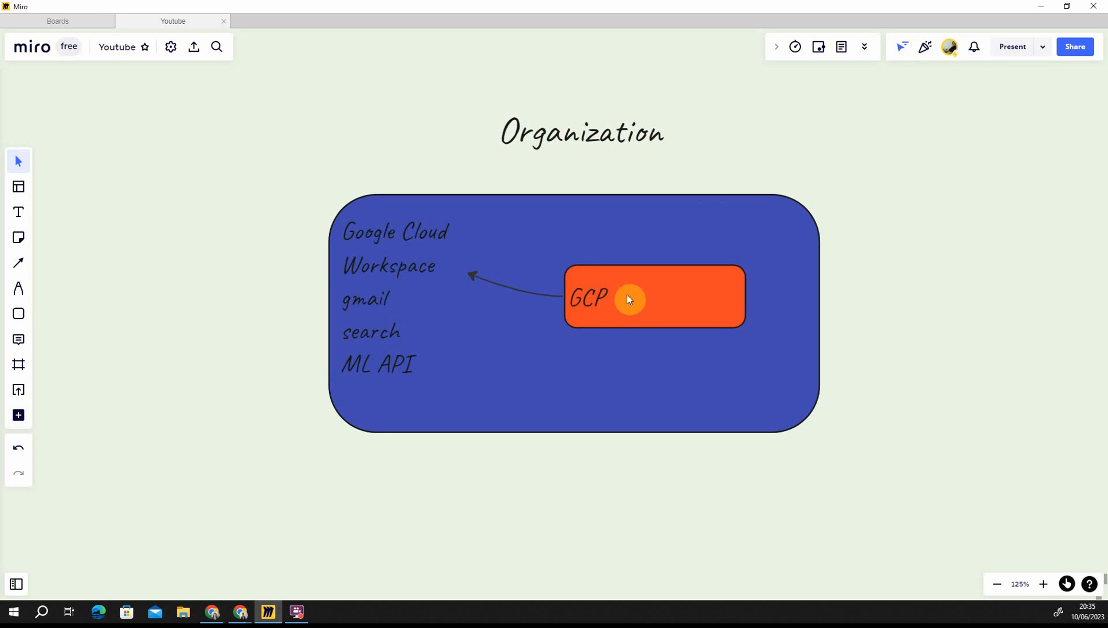
left_click_drag(627, 299, 482, 278)
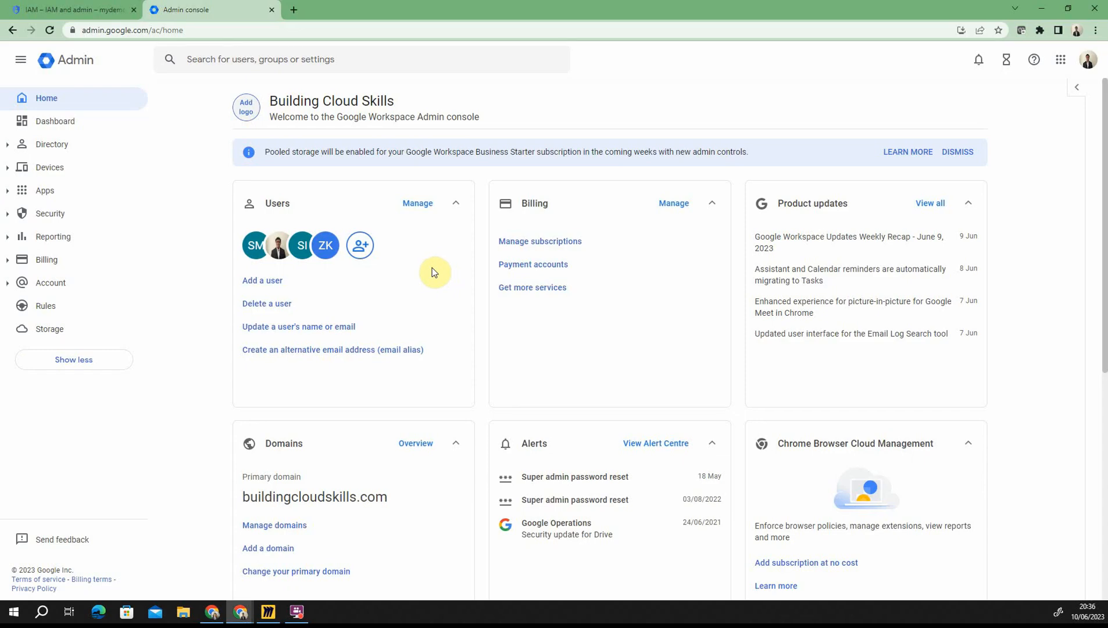
mouse_move(99, 46)
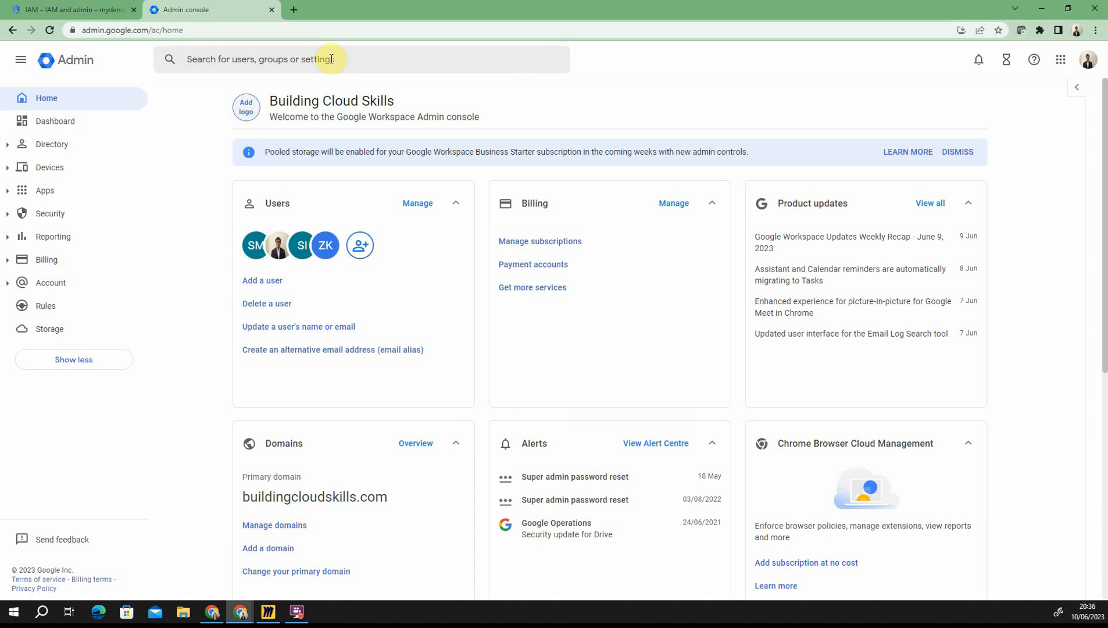
mouse_move(48, 114)
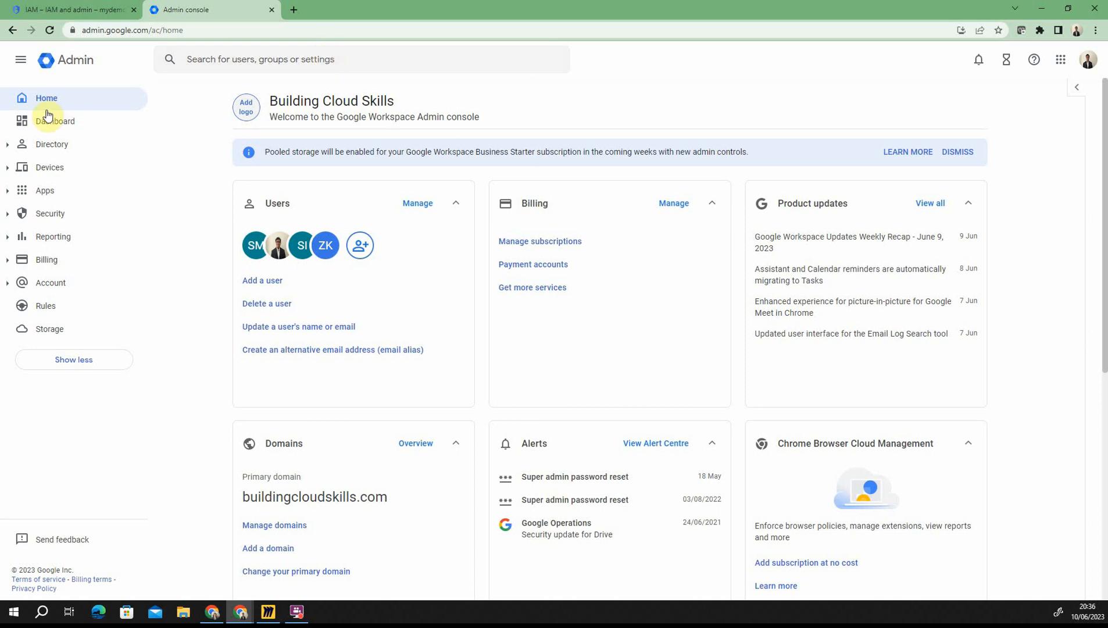
mouse_move(23, 148)
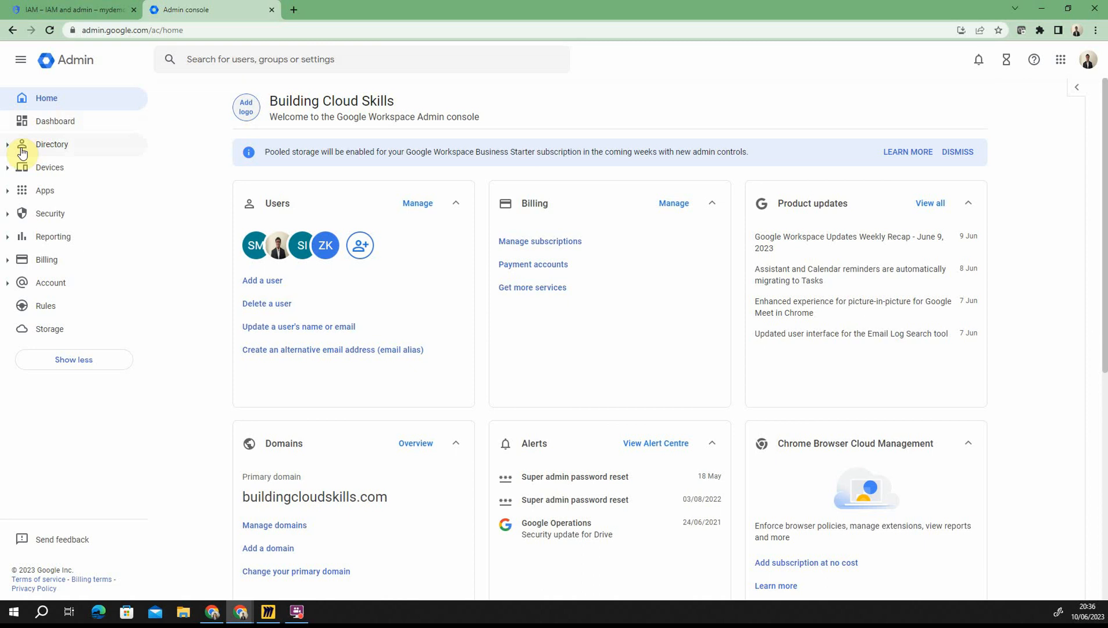
left_click(52, 145)
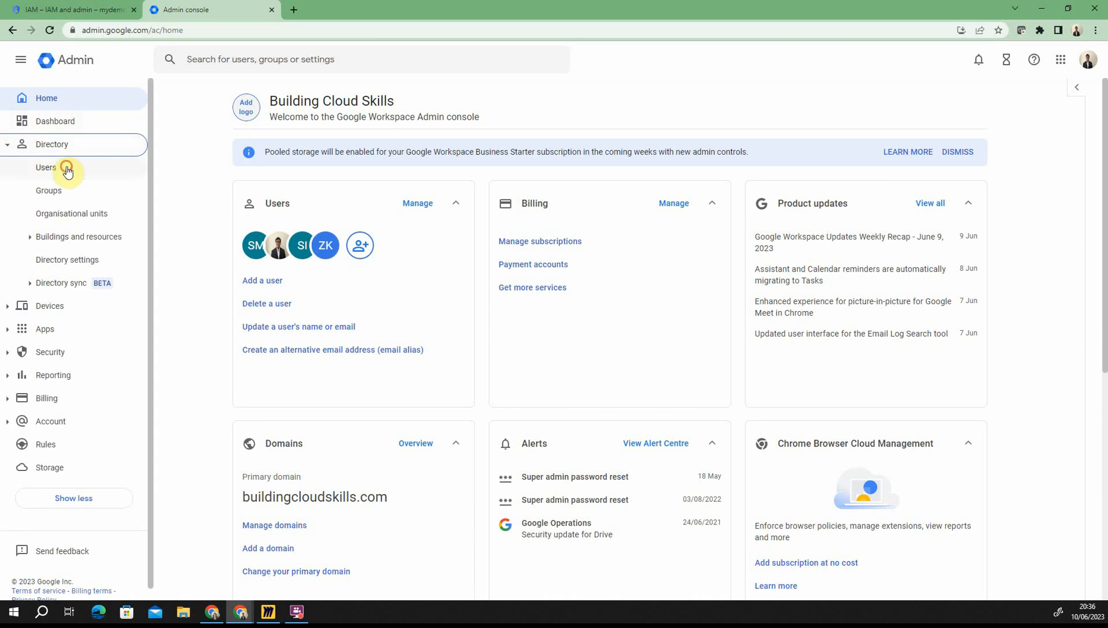
left_click(46, 168)
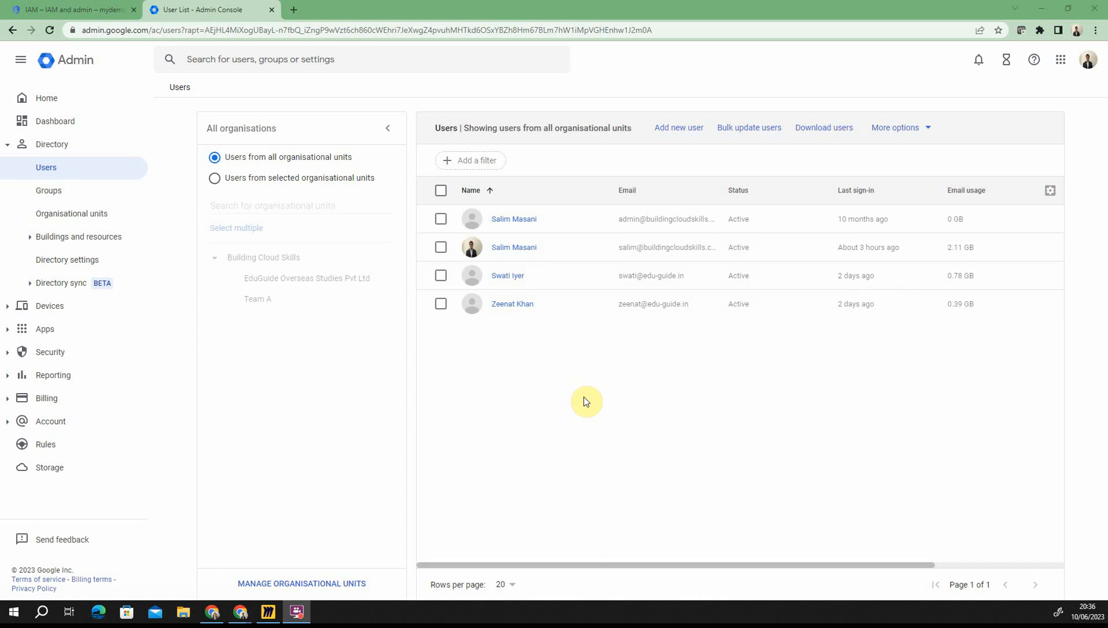
mouse_move(623, 439)
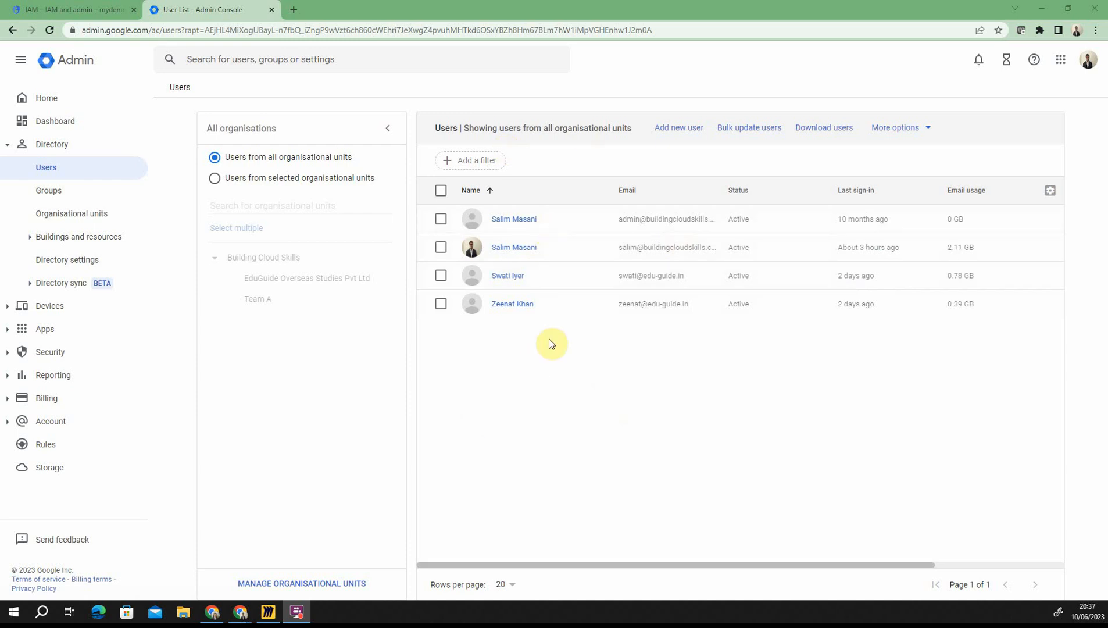
left_click(678, 128)
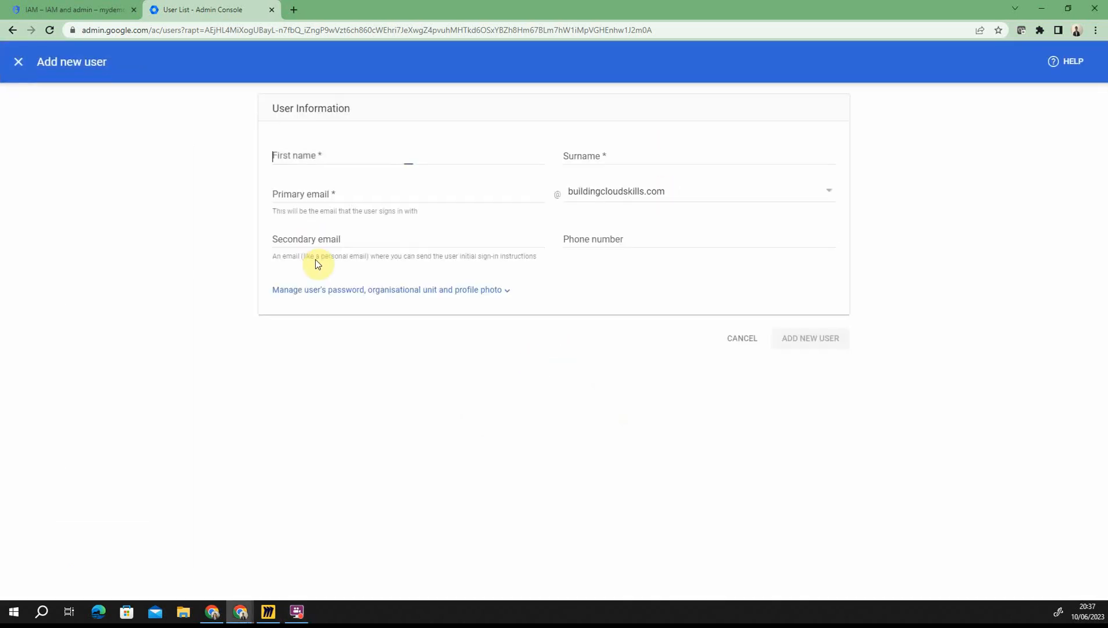
left_click(408, 155)
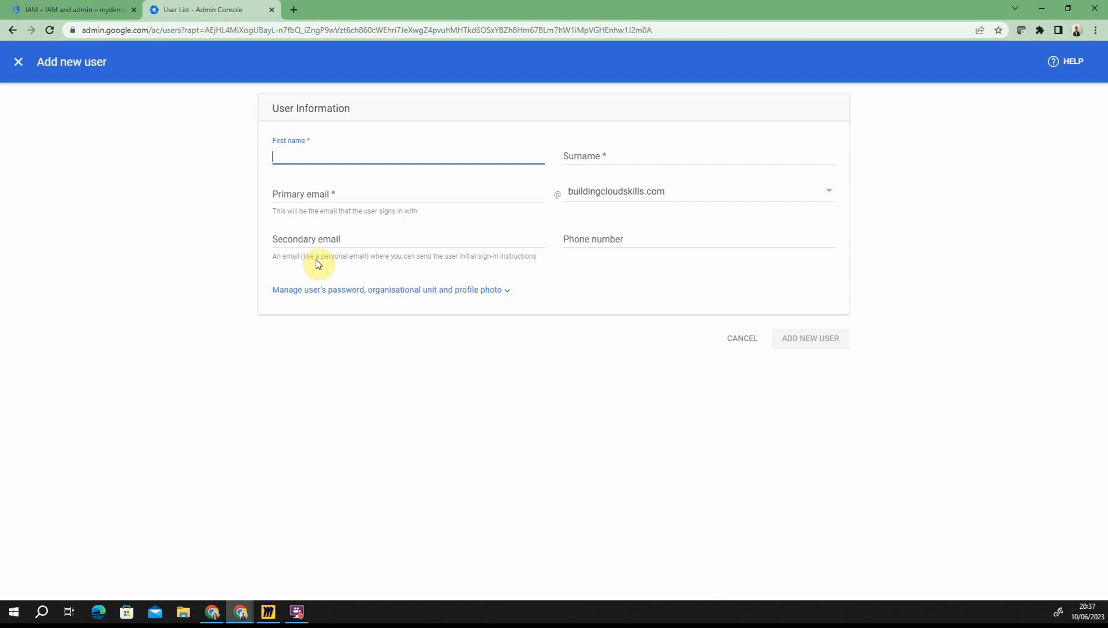
mouse_move(731, 353)
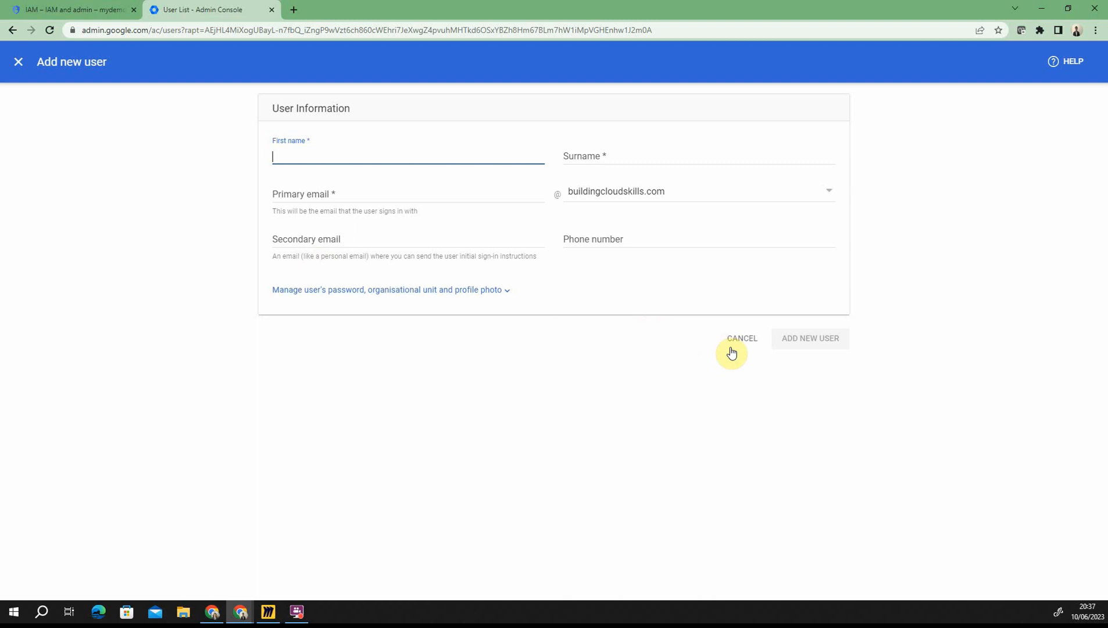
left_click(742, 337)
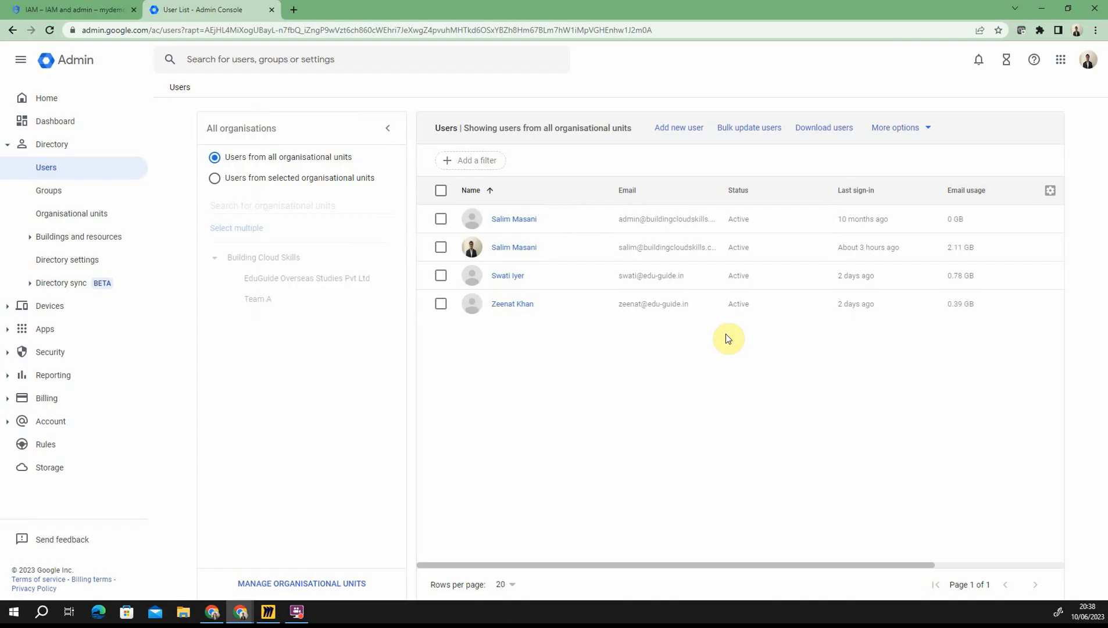
Step: Back in Miro, place a text box above the Organization box of the Mumbai/Hyderabad chart
left_click(267, 611)
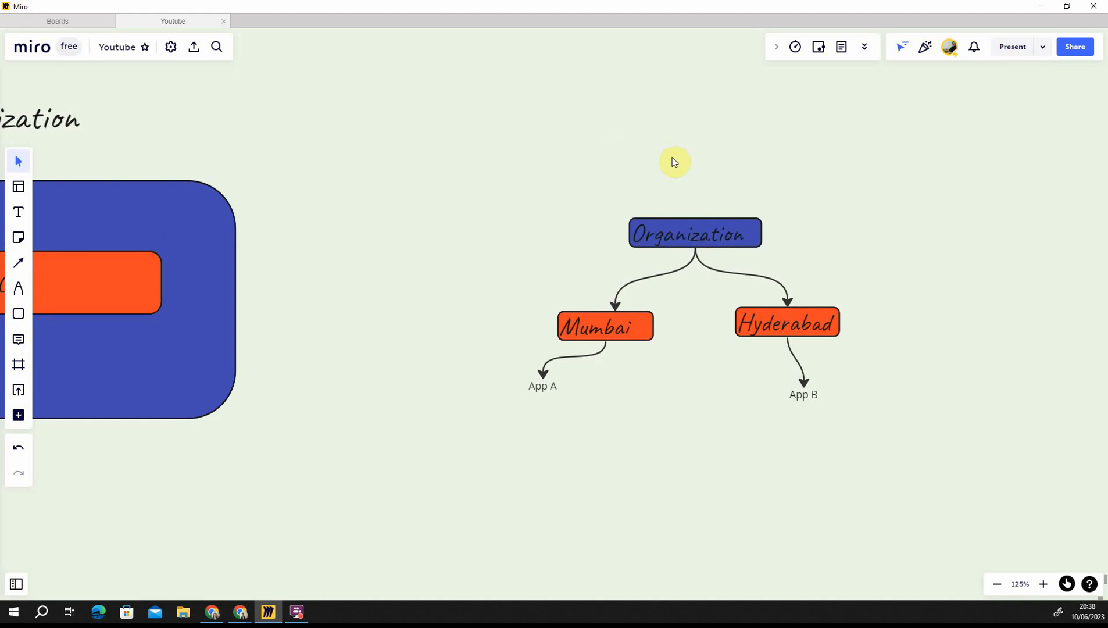
mouse_move(991, 199)
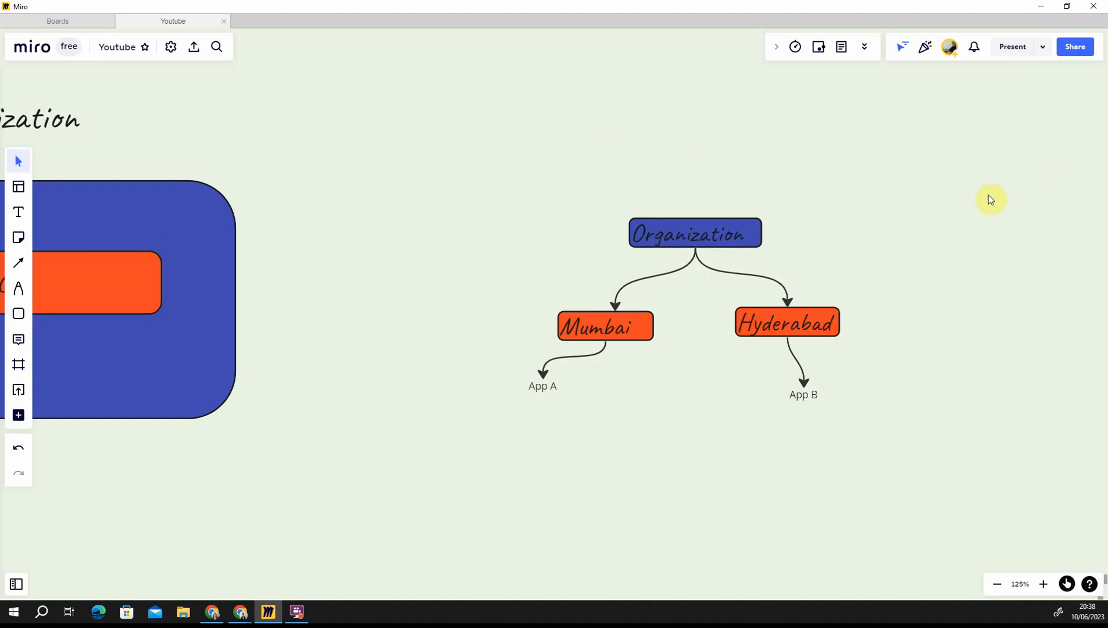
left_click_drag(990, 200, 790, 128)
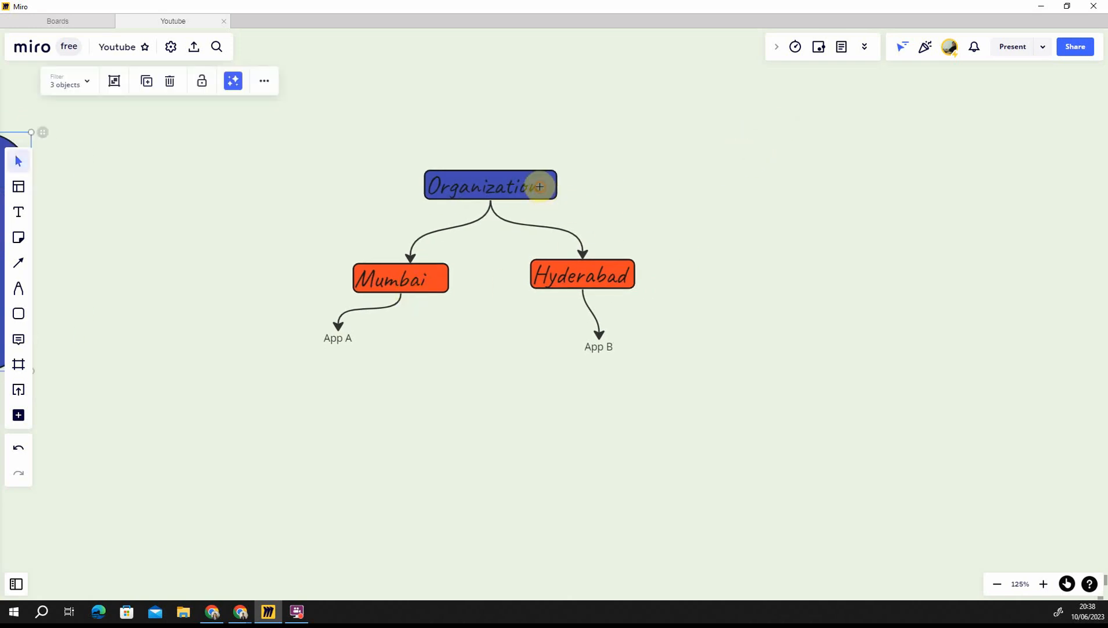
mouse_move(609, 205)
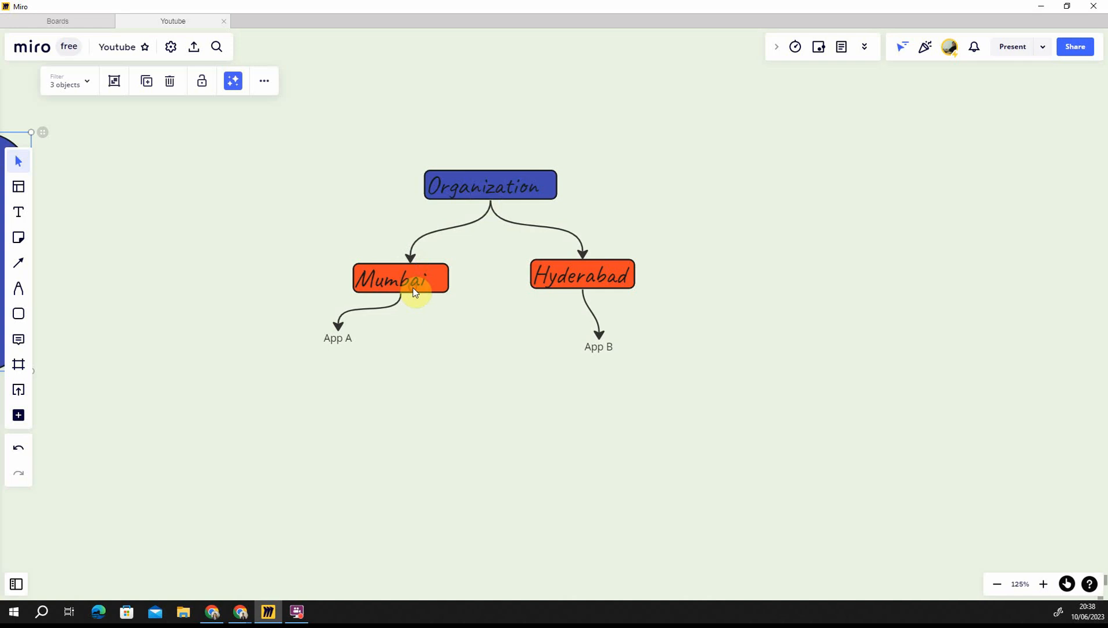
left_click(589, 304)
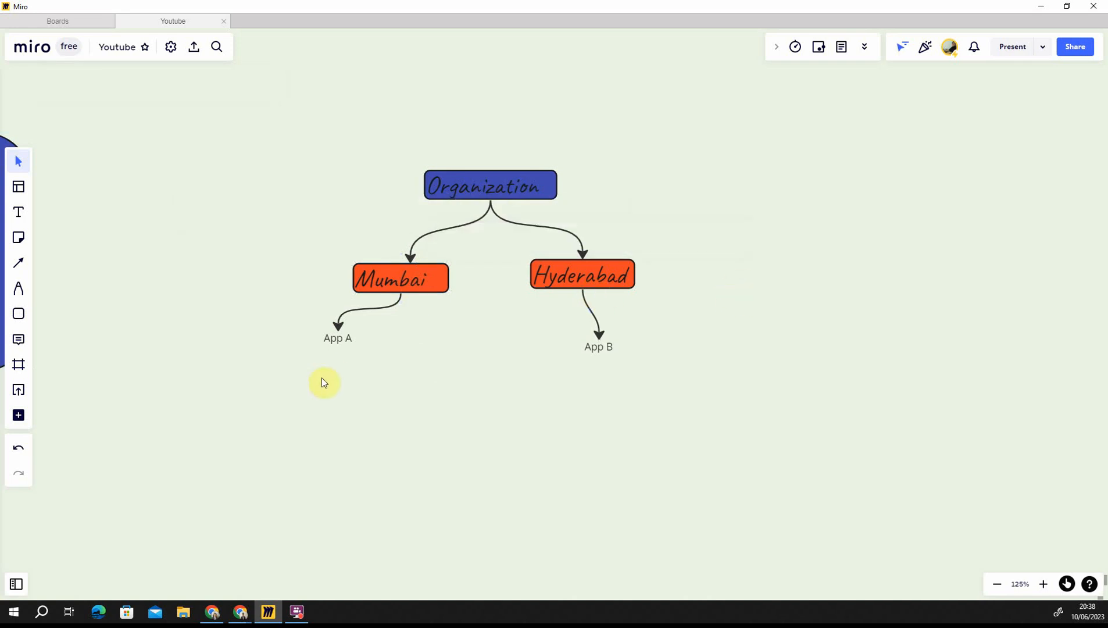
mouse_move(325, 380)
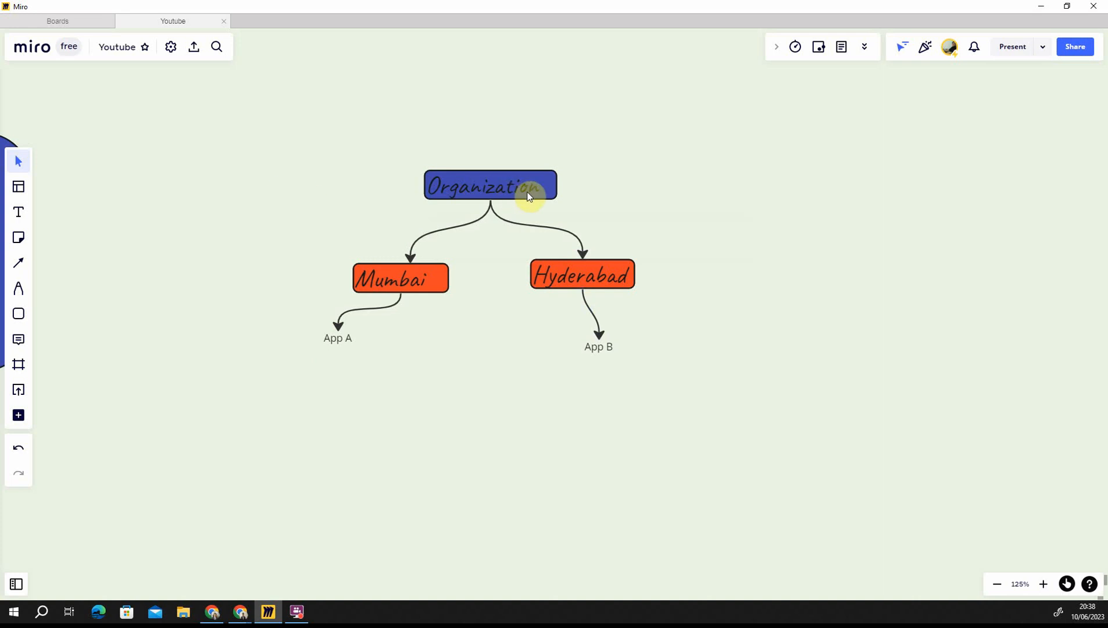
left_click(400, 278)
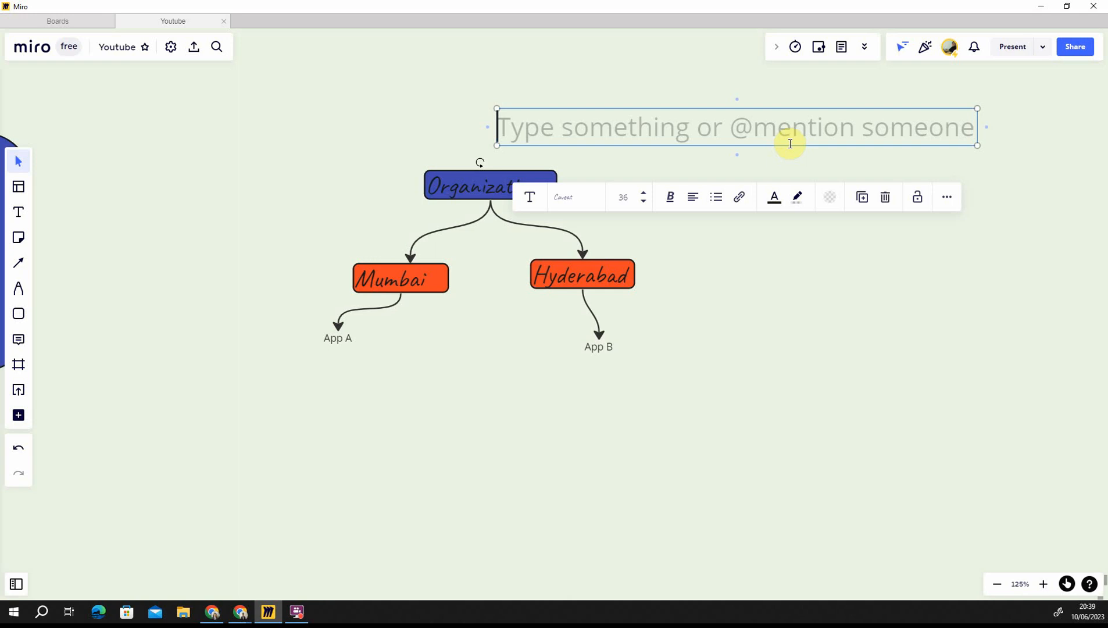
Step: Add Sam, Alisha and Anish labels with arrows, and connect App A to Hyderabad
type("Sam")
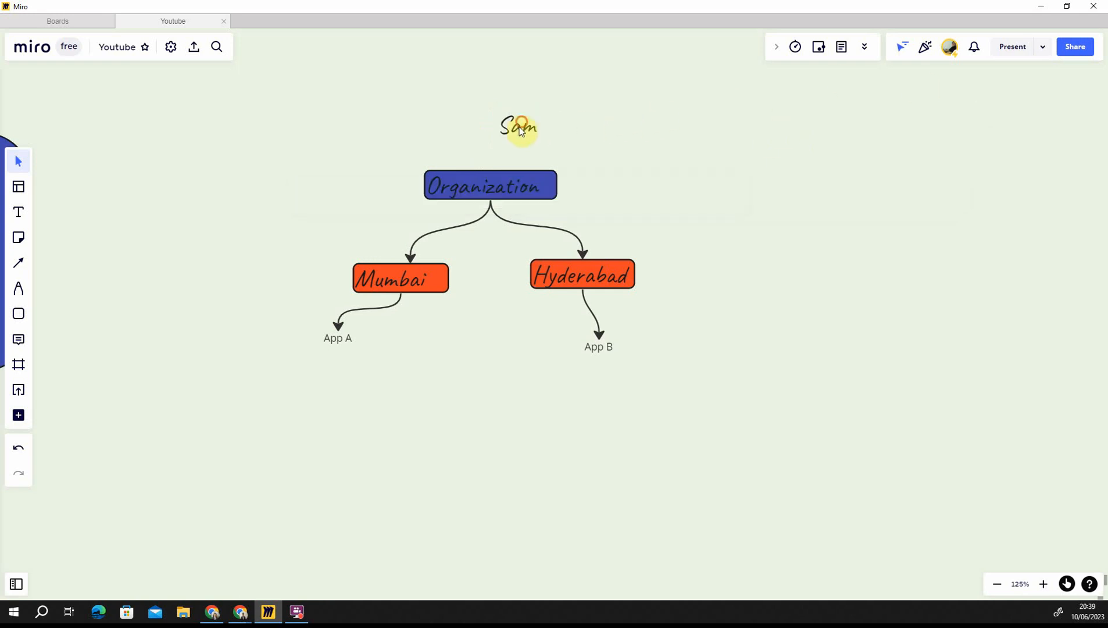
left_click(519, 128)
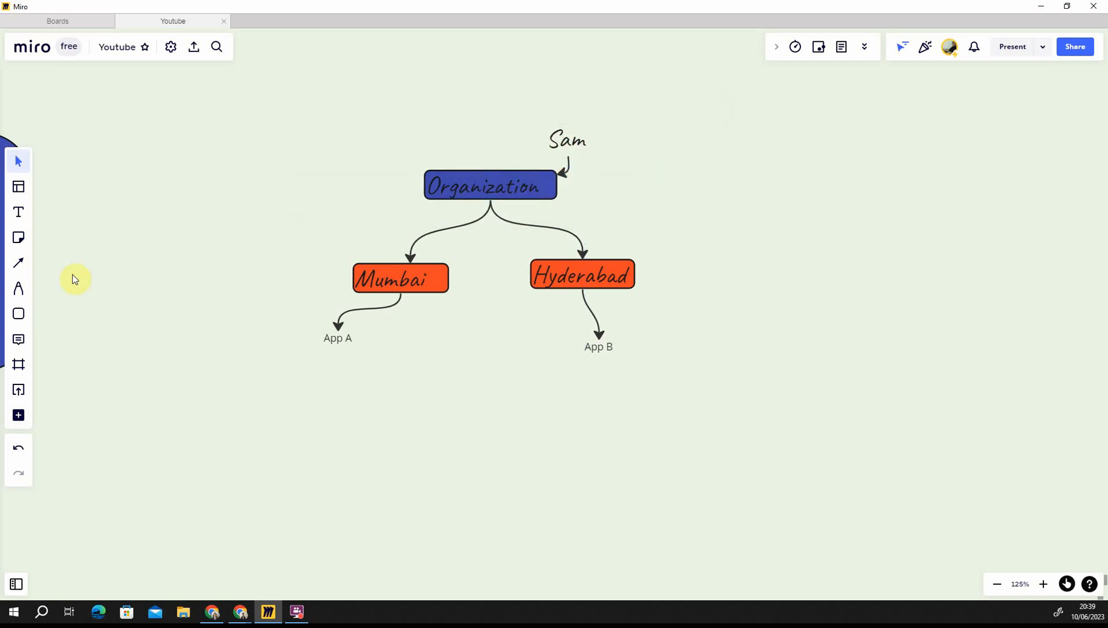
left_click(19, 212)
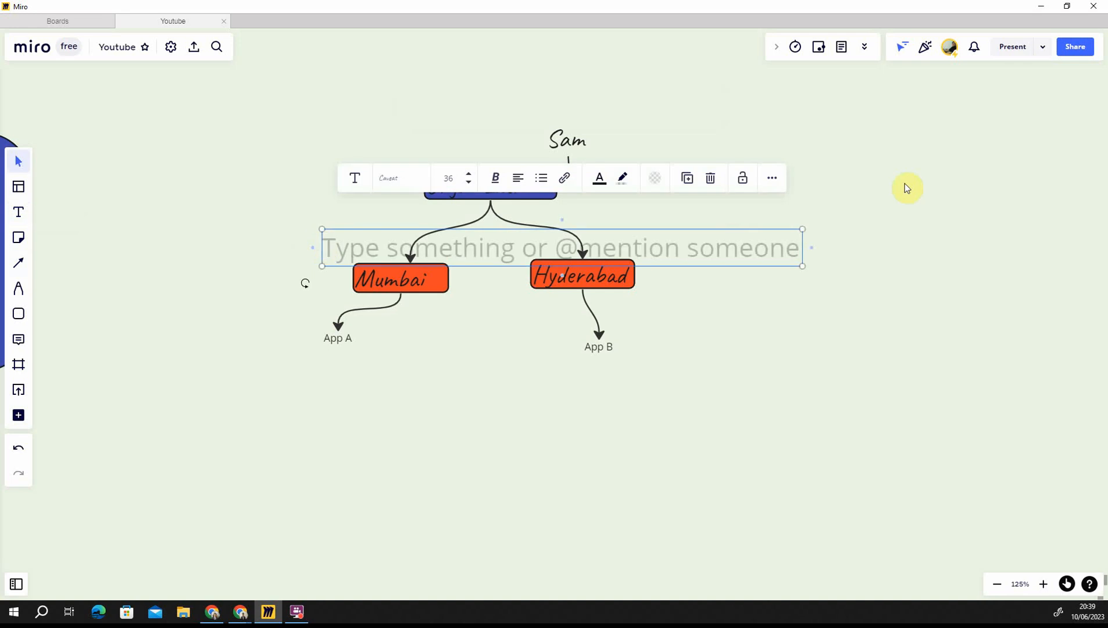
type("AI")
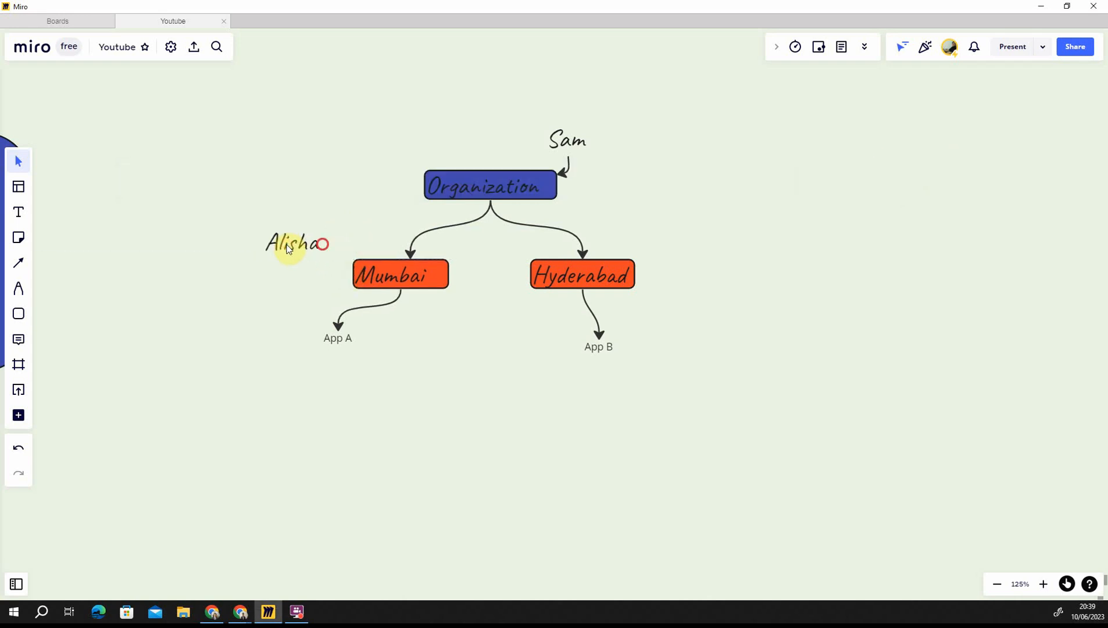
left_click(292, 243)
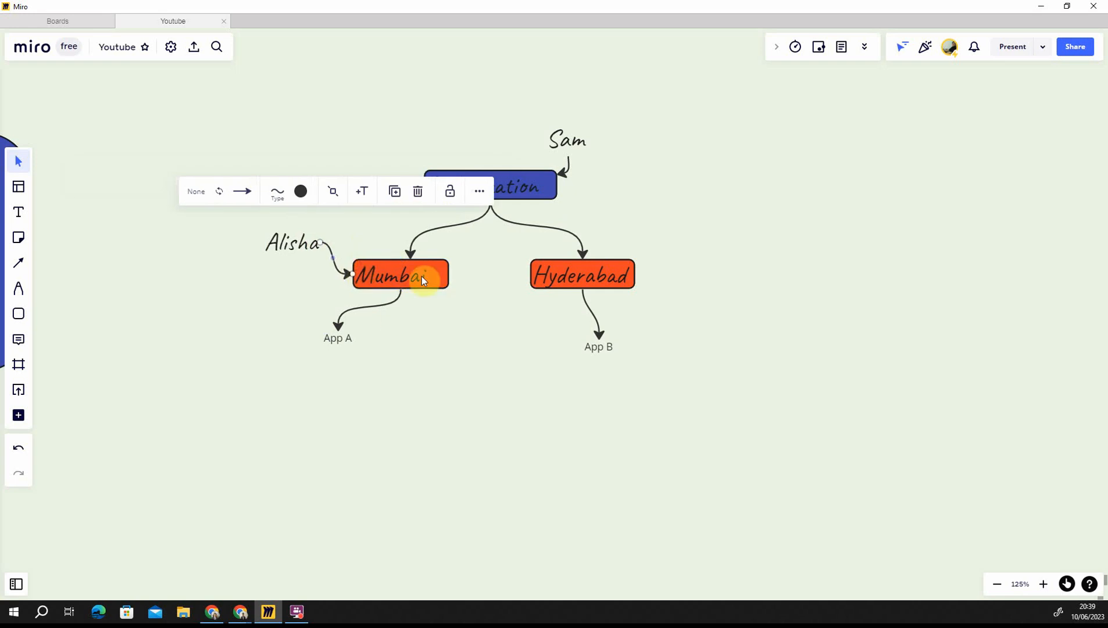
mouse_move(19, 238)
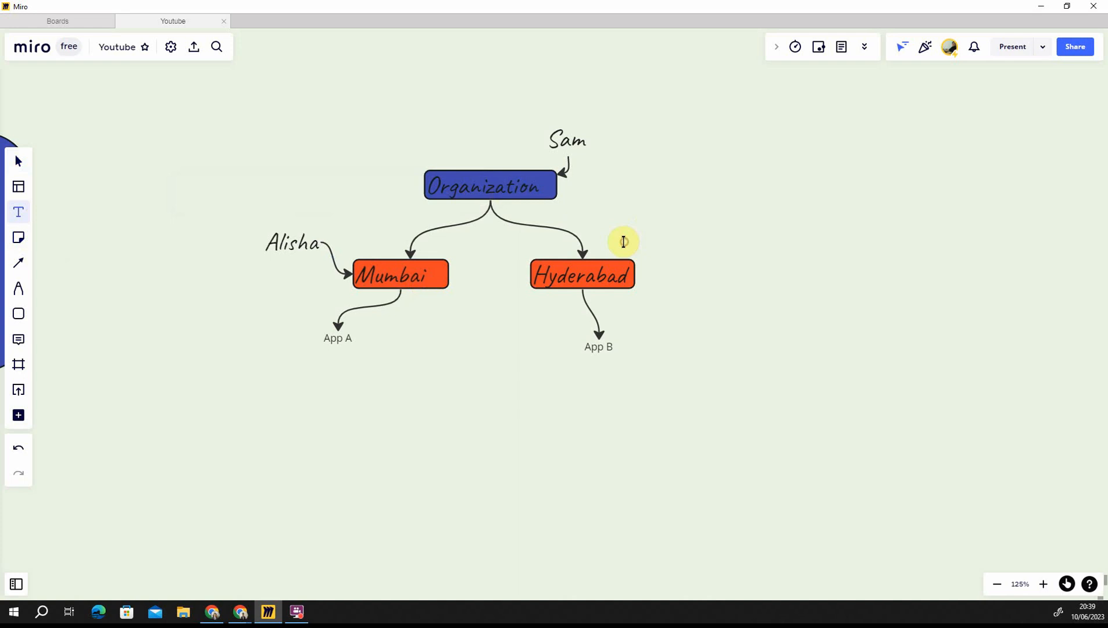
type("Anish")
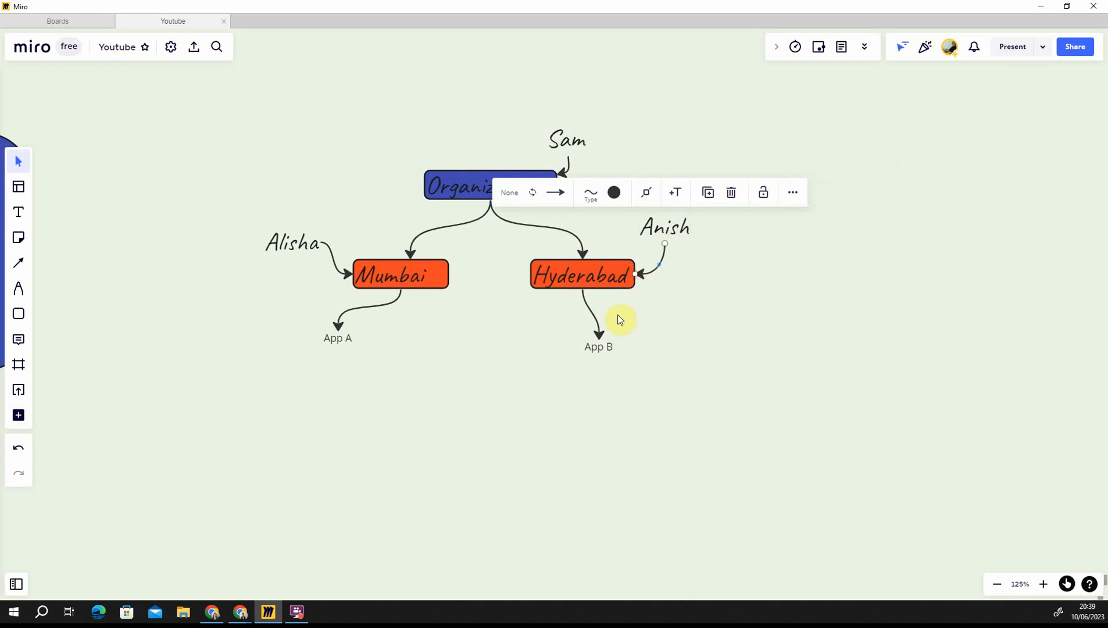
mouse_move(417, 360)
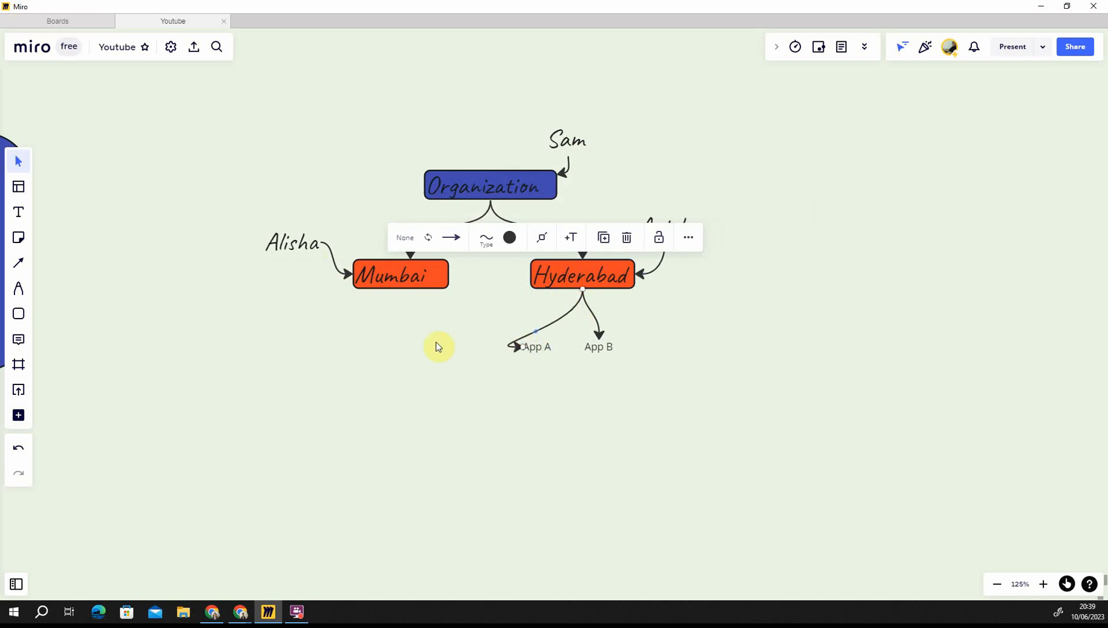
left_click(565, 396)
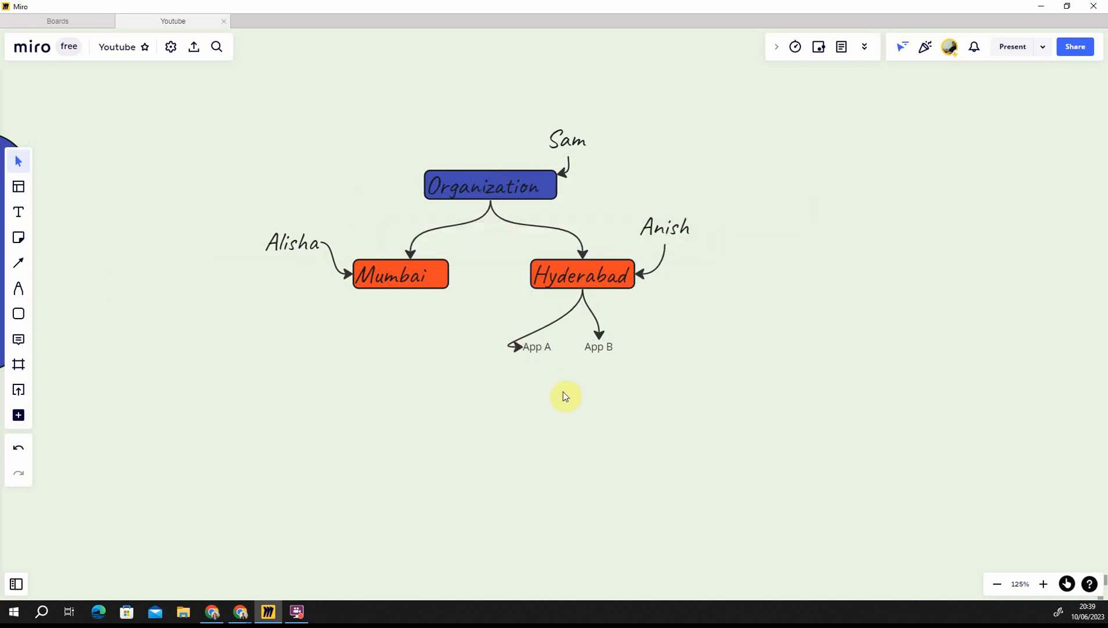
mouse_move(625, 233)
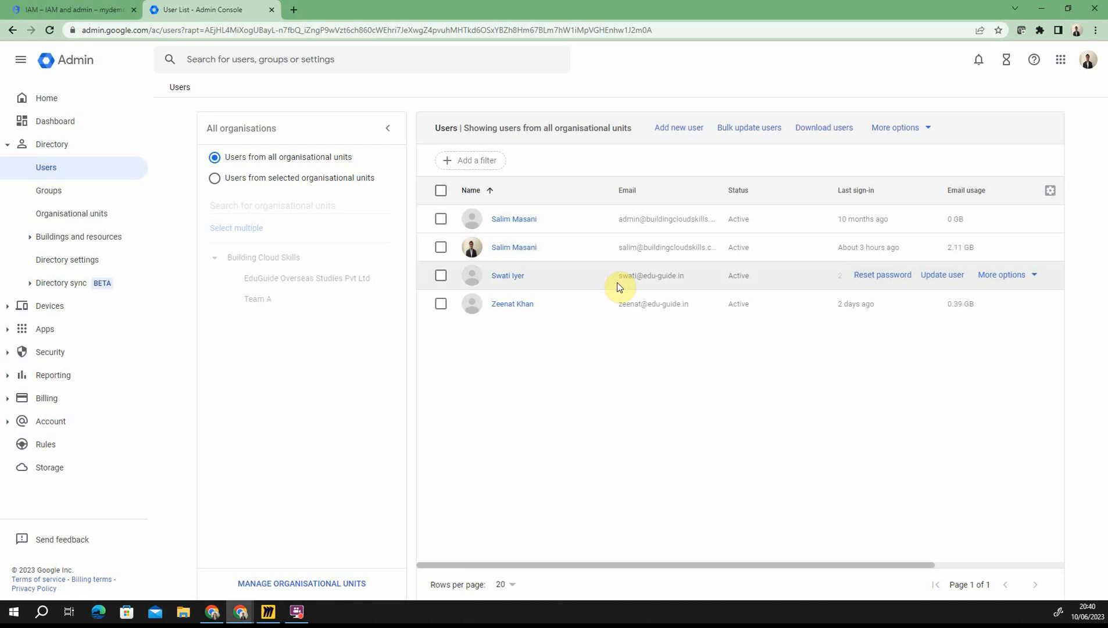
Step: Open Manage resources for buildingcloudskills.com from the Cloud Console project picker
left_click(67, 9)
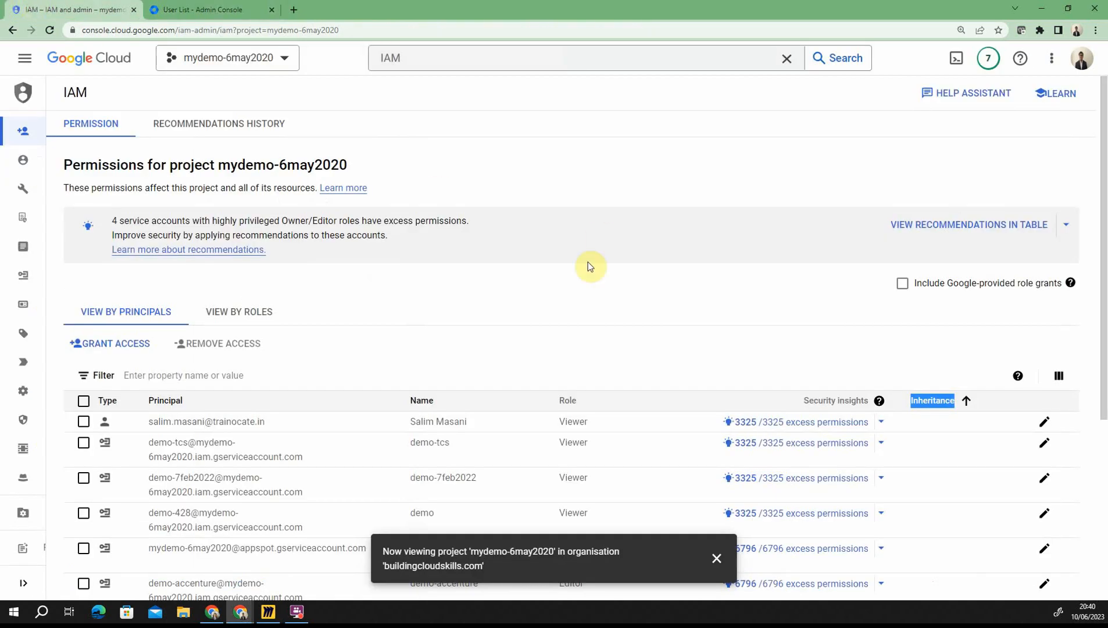
mouse_move(292, 75)
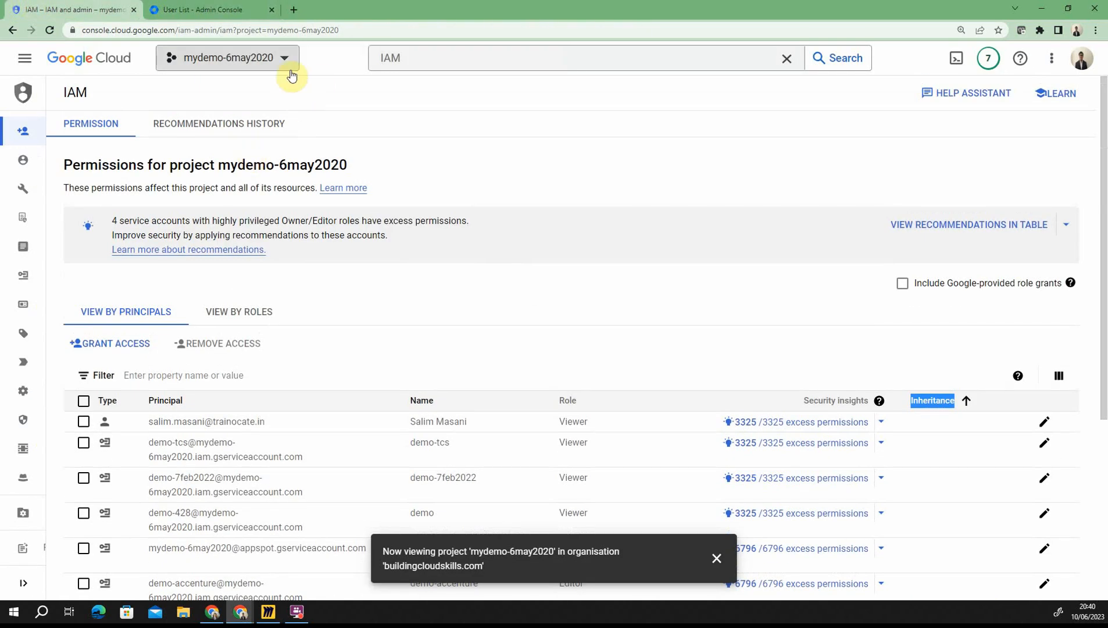
left_click(226, 59)
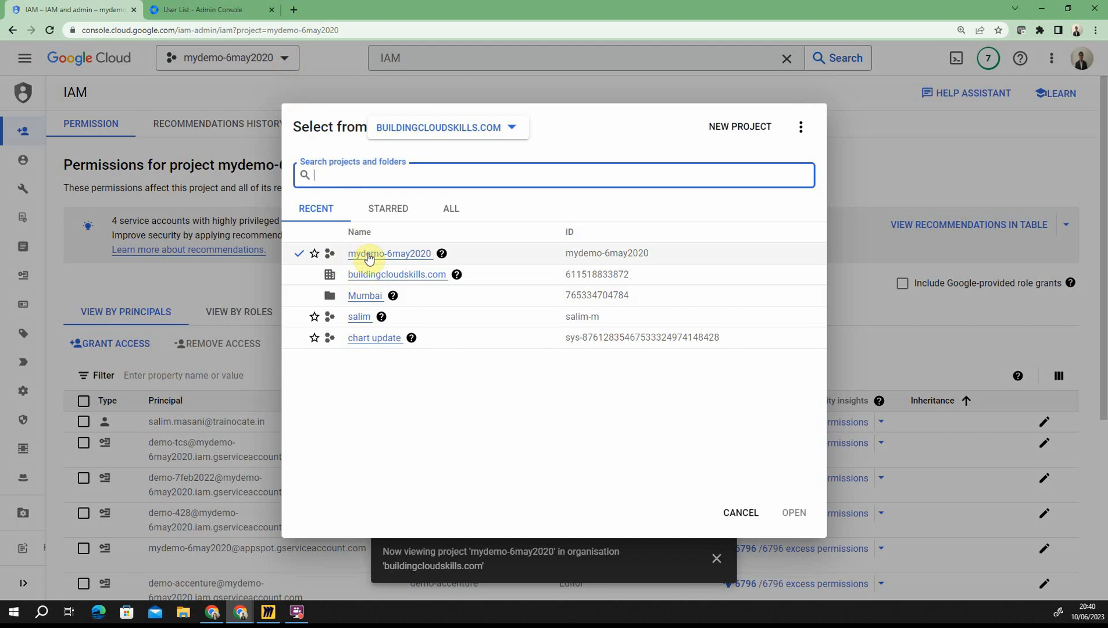
left_click(801, 127)
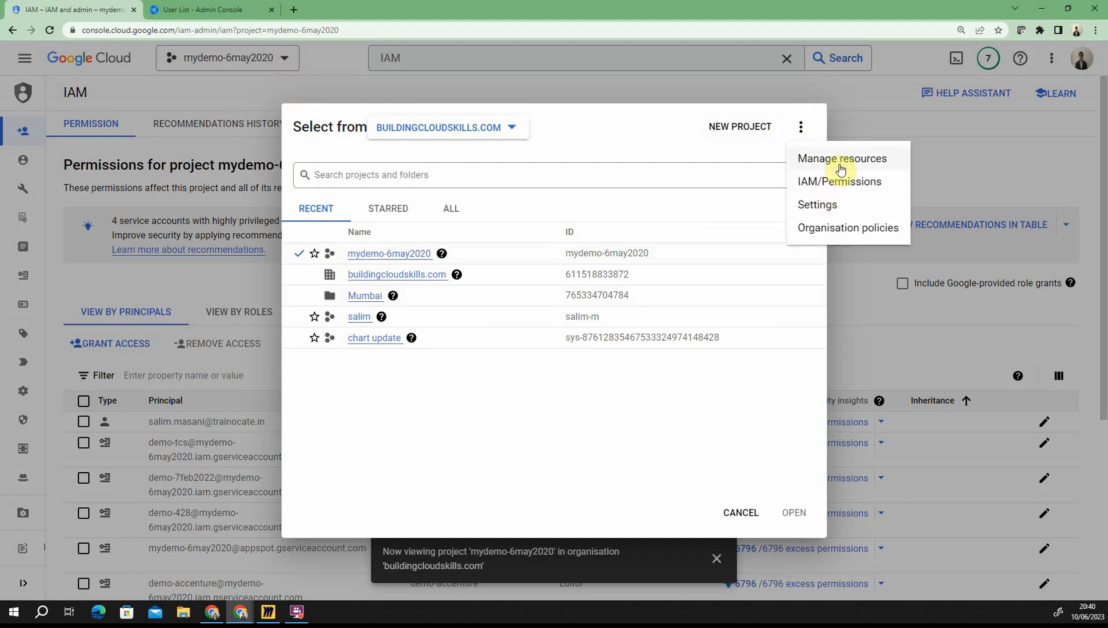
left_click(841, 158)
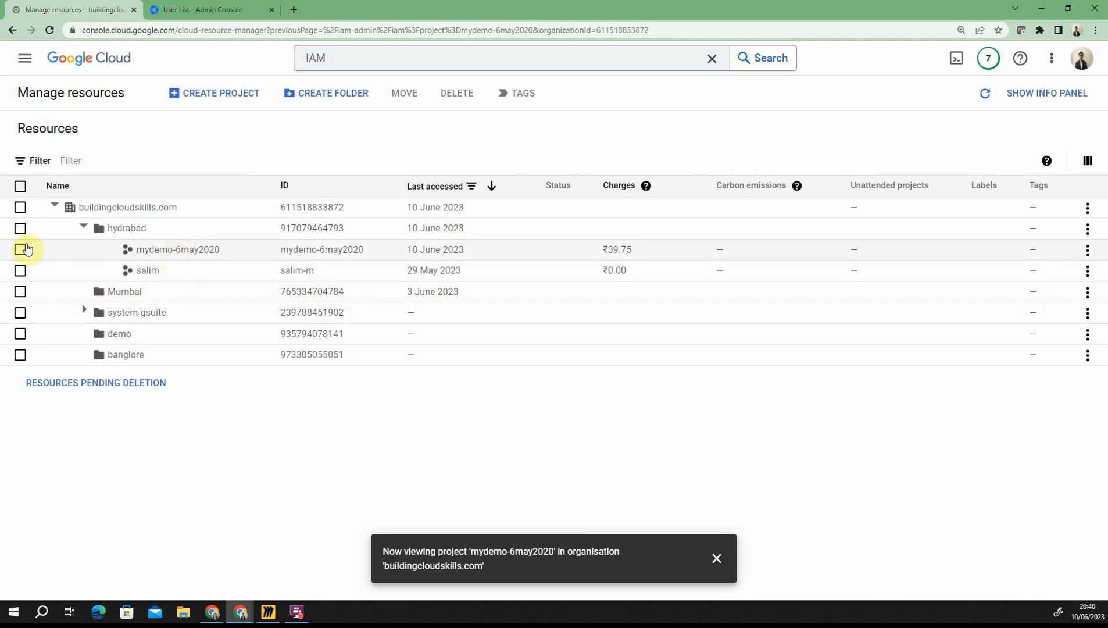
Step: Move project mydemo-6may2020 from hydrabad into the Mumbai folder
left_click(20, 249)
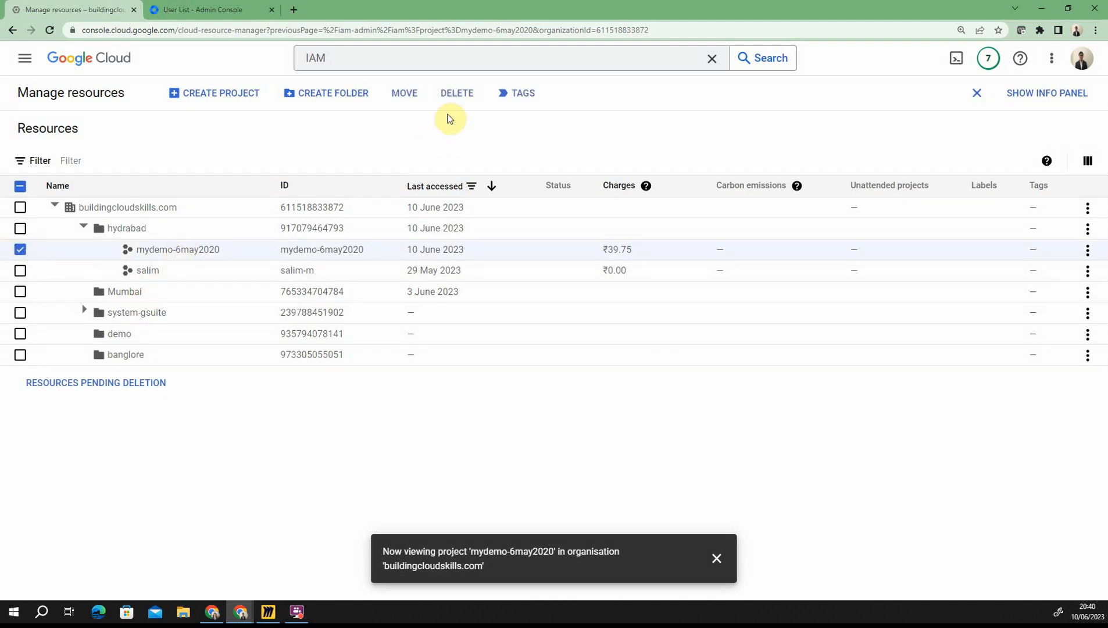
left_click(403, 92)
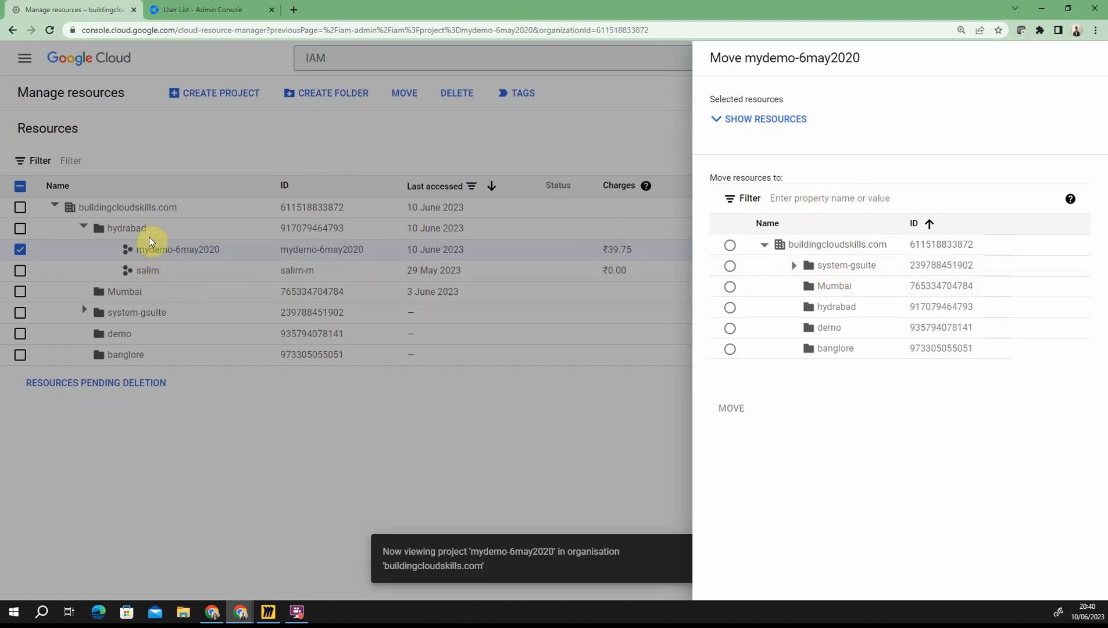
left_click(730, 285)
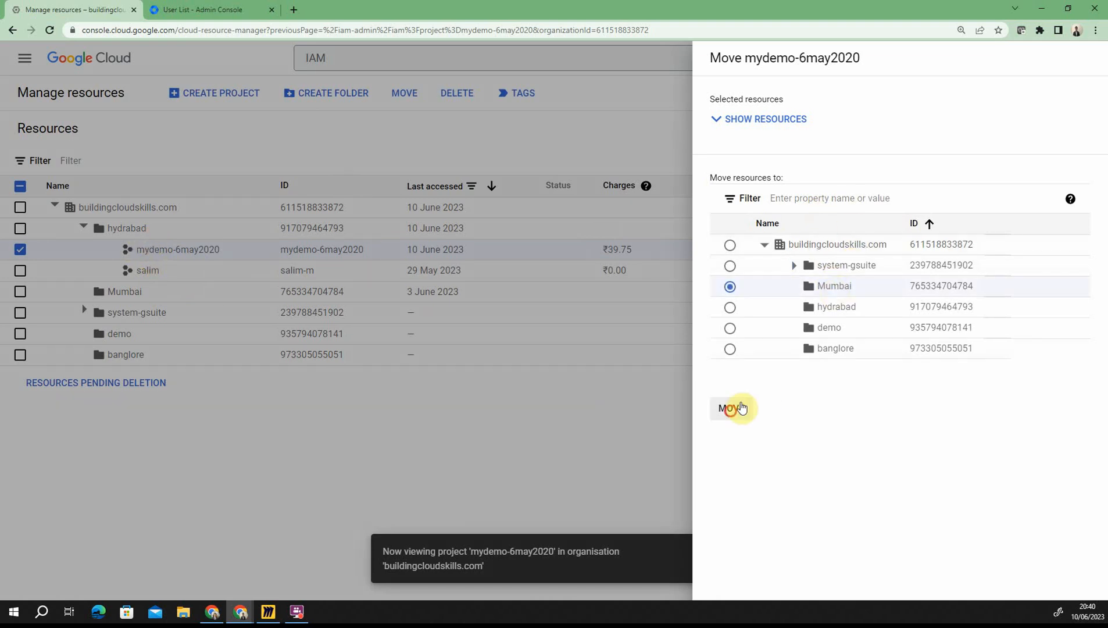
left_click(731, 408)
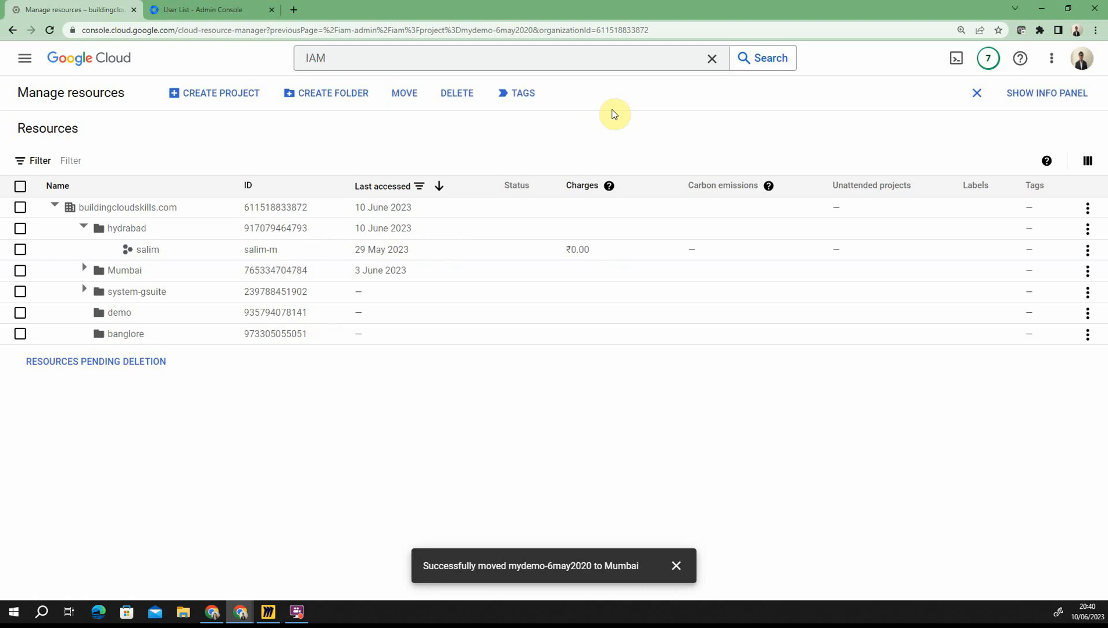
mouse_move(614, 111)
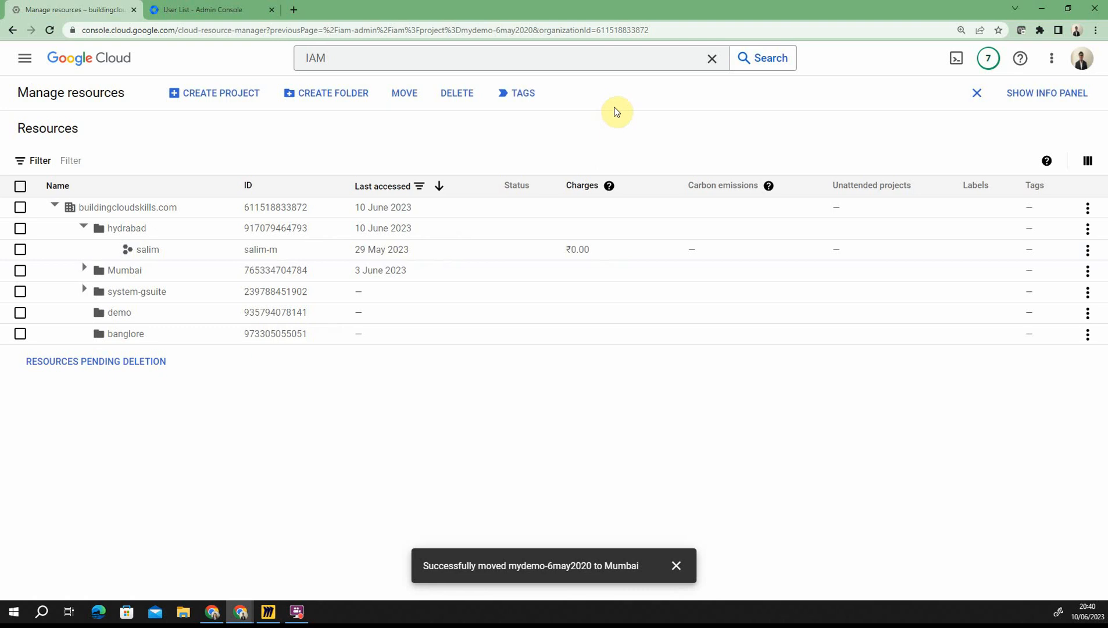
mouse_move(619, 112)
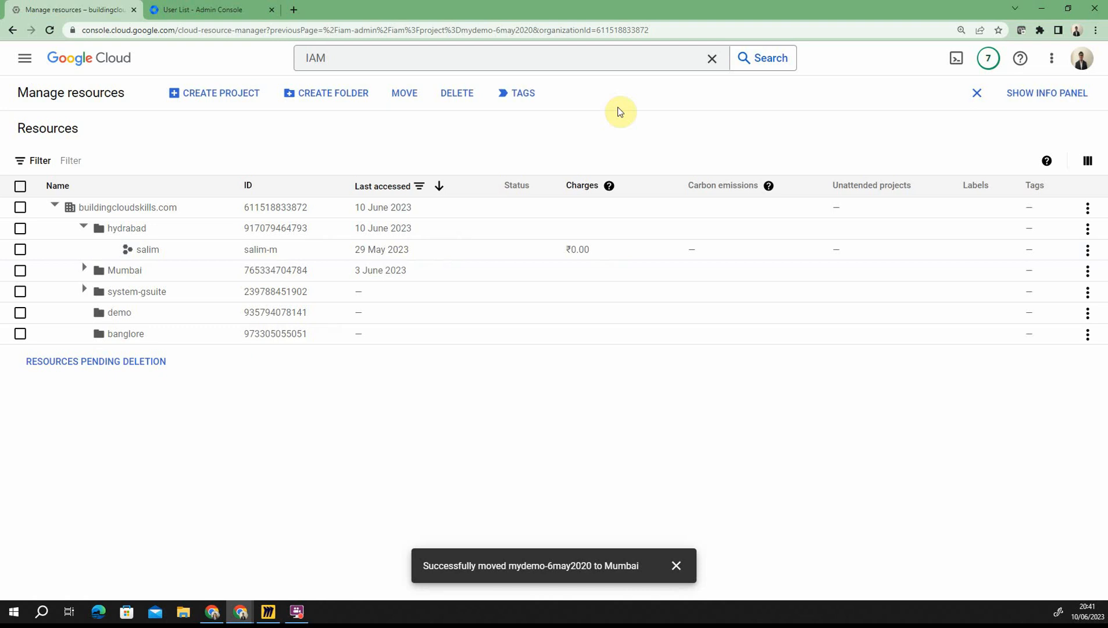